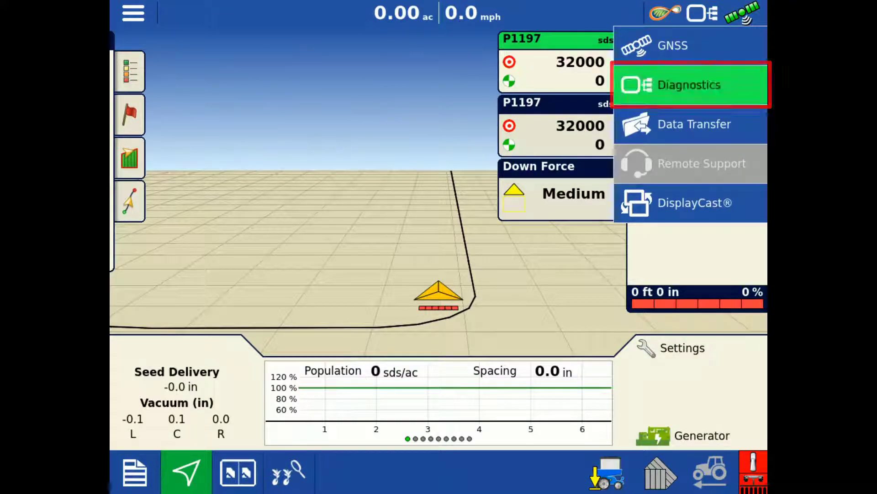
List the six row control modules' serial numbers and firmware under the 192 Planter Control Master Module.
click(689, 84)
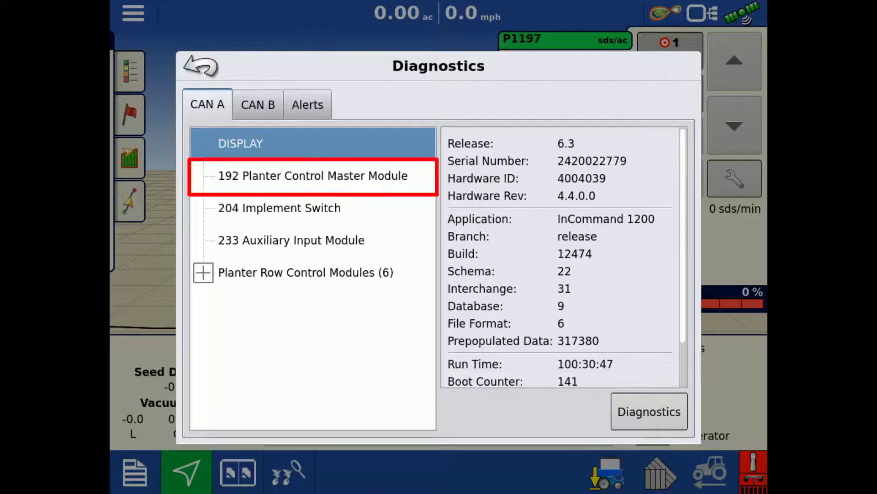
click(313, 176)
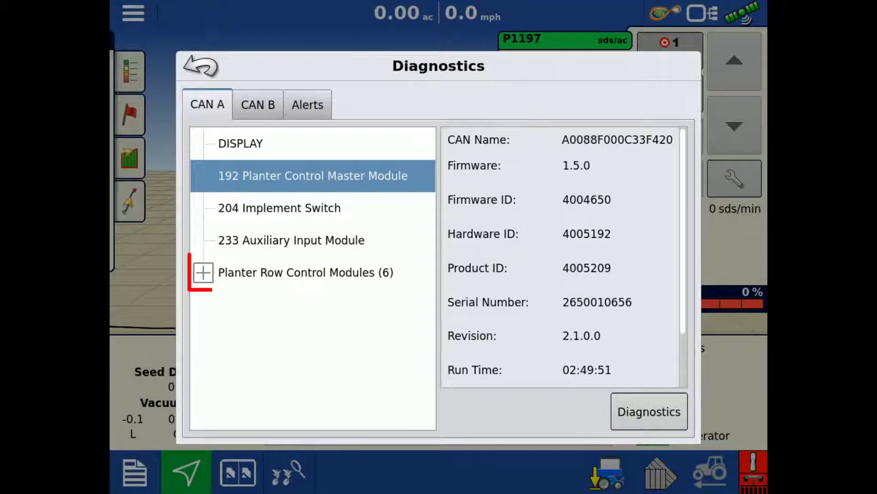
click(305, 272)
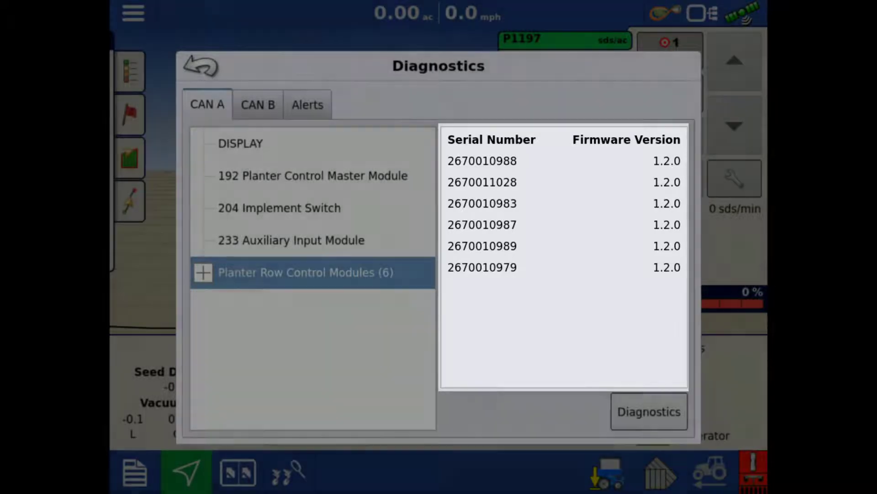
click(649, 411)
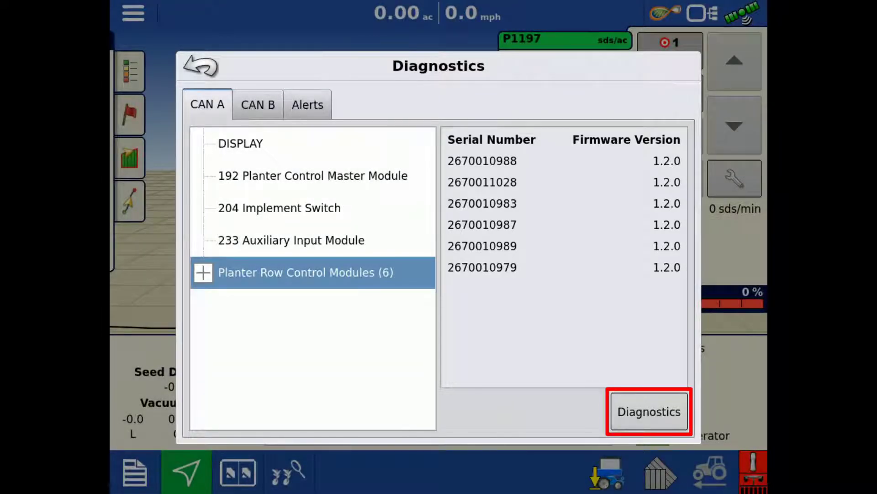
Show the six-row planter Row Module Diagnostics diagram and select flagged row 1.
click(648, 411)
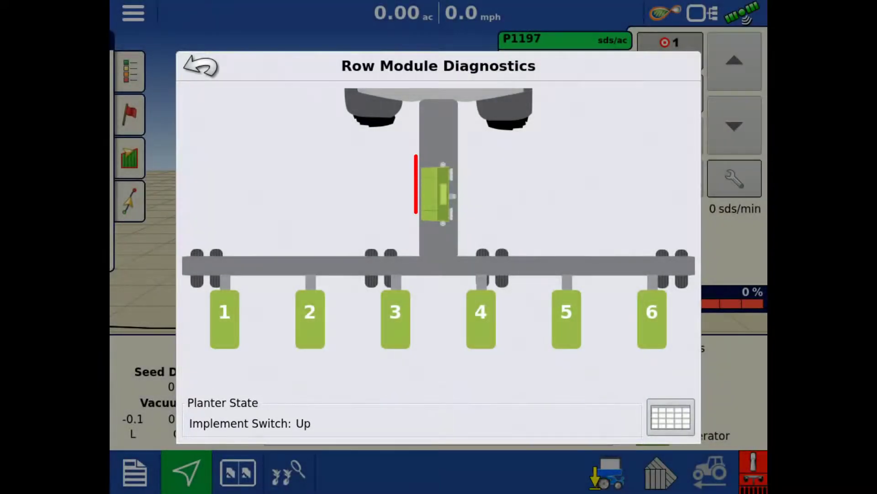
click(439, 193)
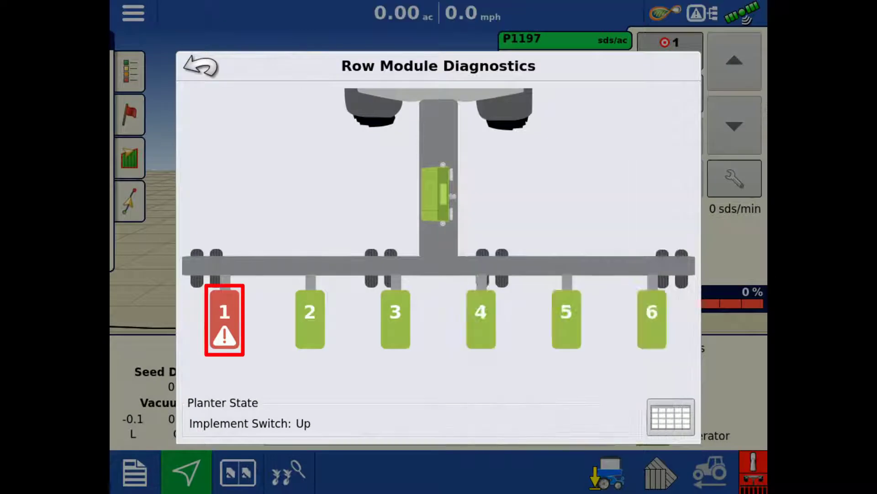
click(224, 319)
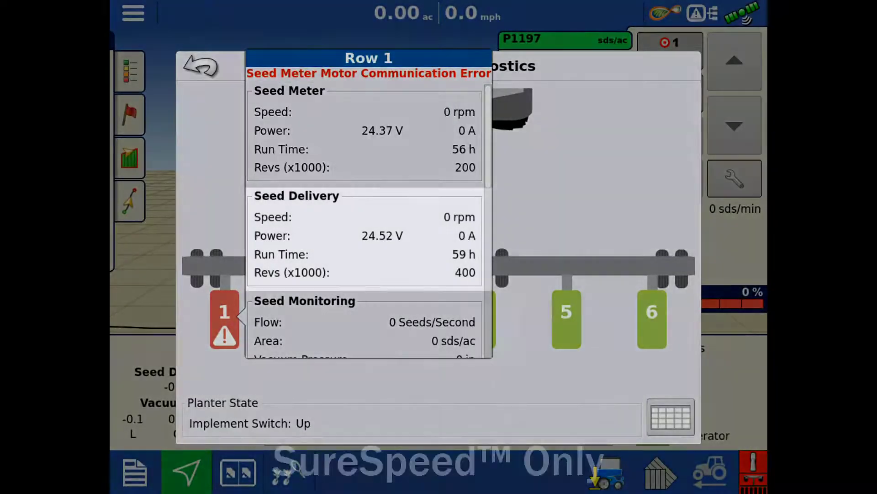
scroll(down, 3)
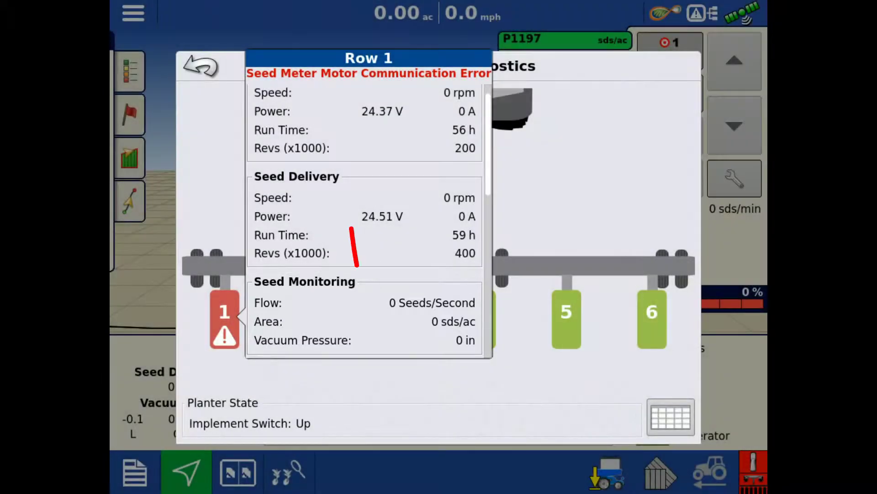
scroll(down, 3)
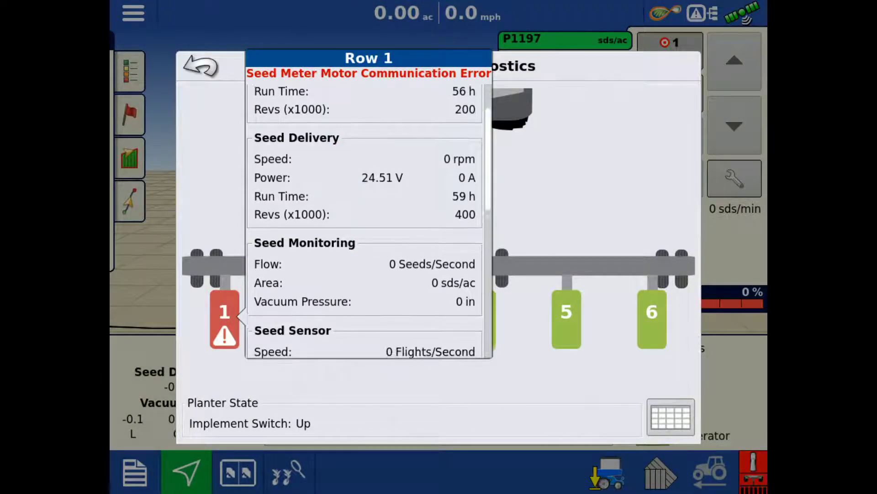
scroll(down, 3)
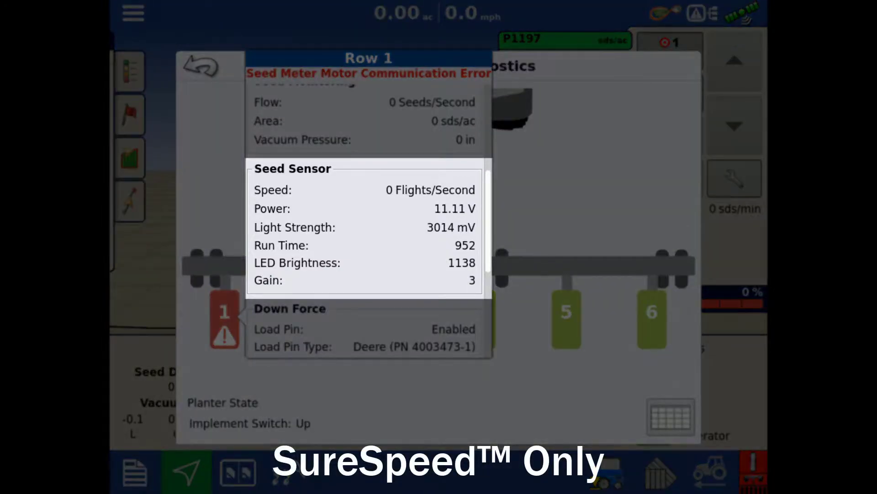
scroll(down, 3)
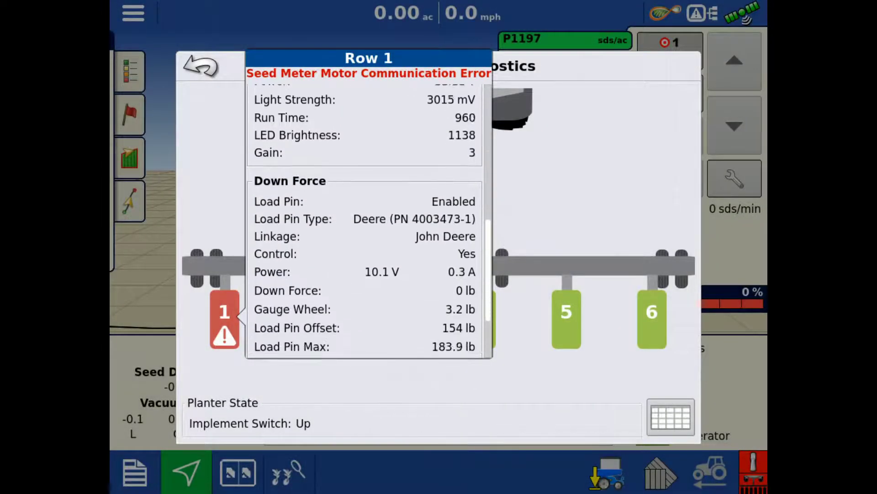
scroll(down, 3)
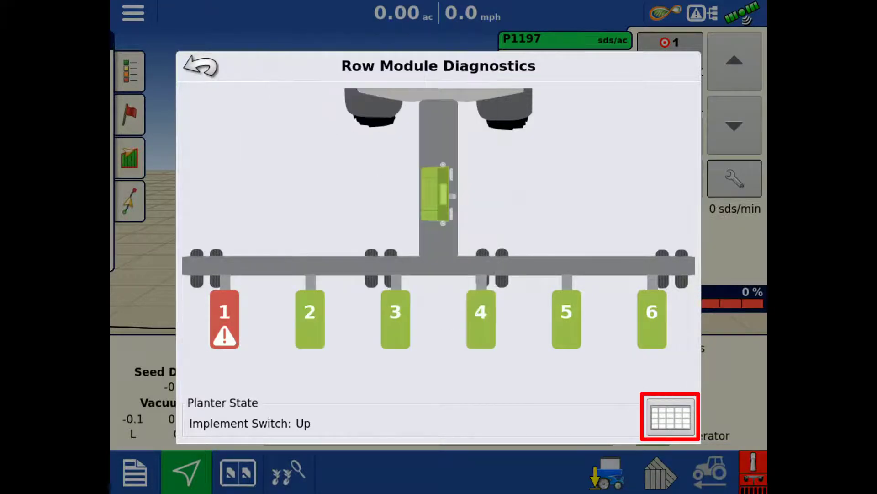
Review the Seed Meter, Seed Monitoring, Down Force, Delivery Tube, Power and Seed Sensor tables.
click(669, 416)
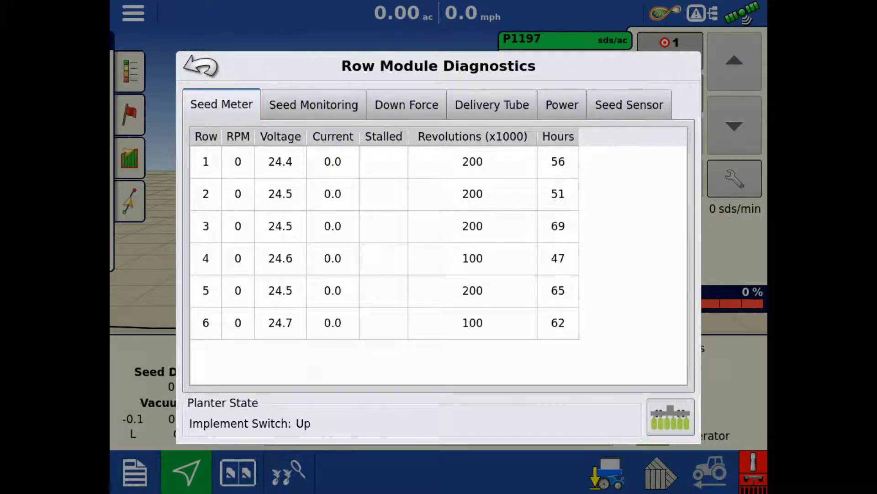
click(313, 104)
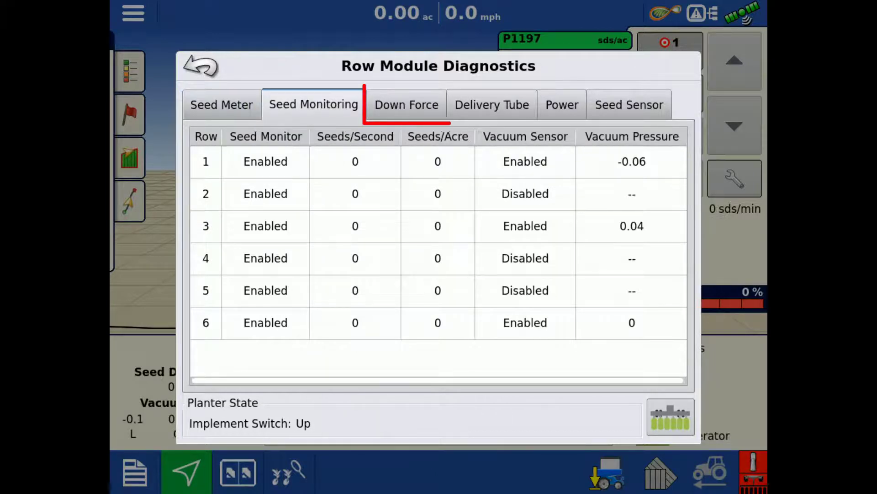
click(406, 105)
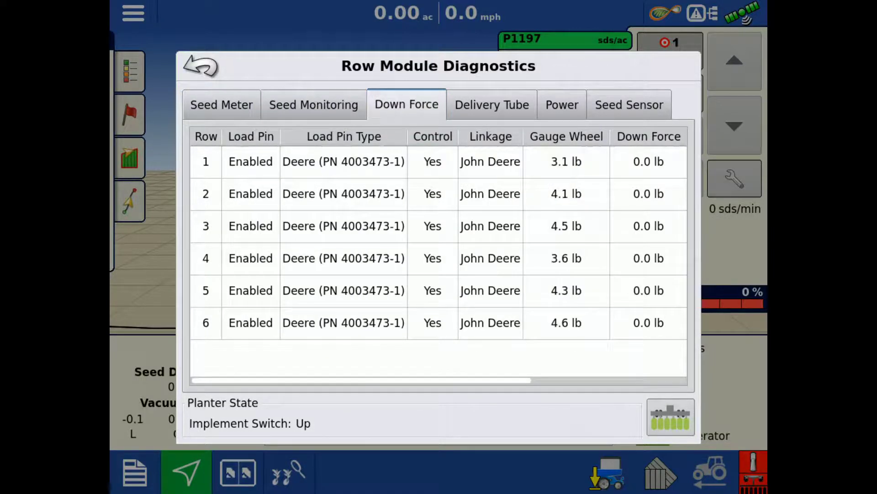
click(492, 104)
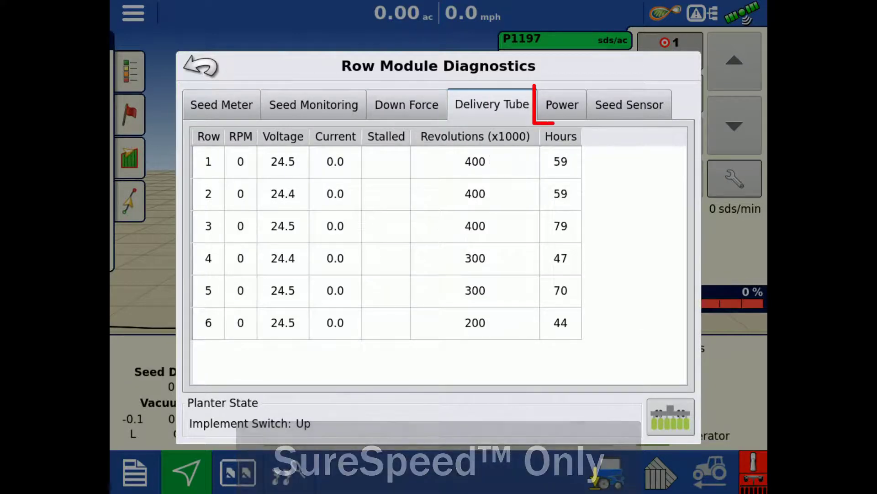
click(561, 104)
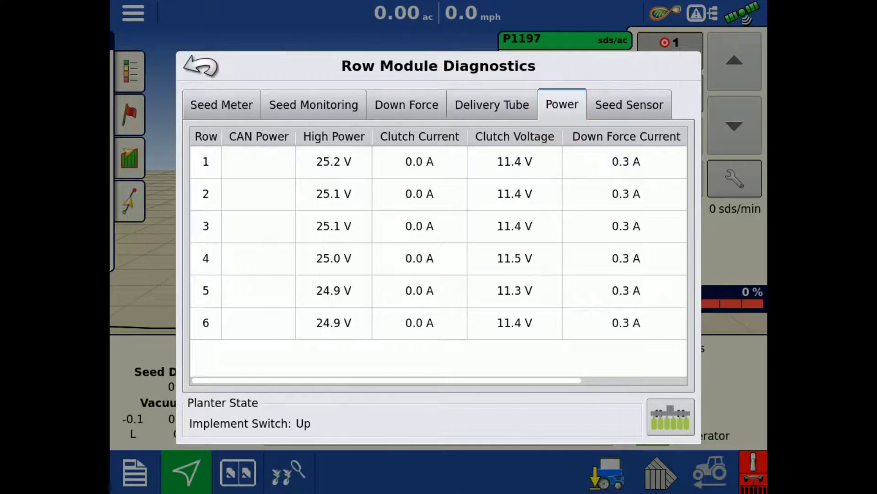
click(629, 104)
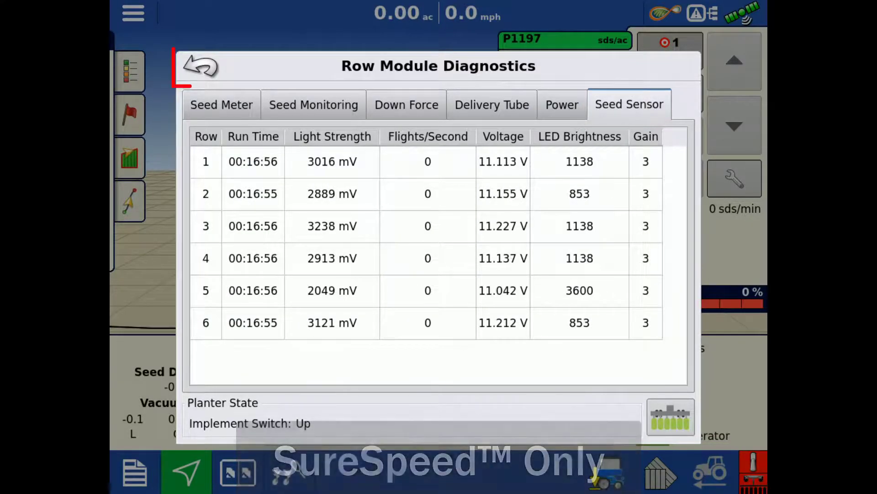
Leave diagnostics and return to the map run screen.
click(200, 66)
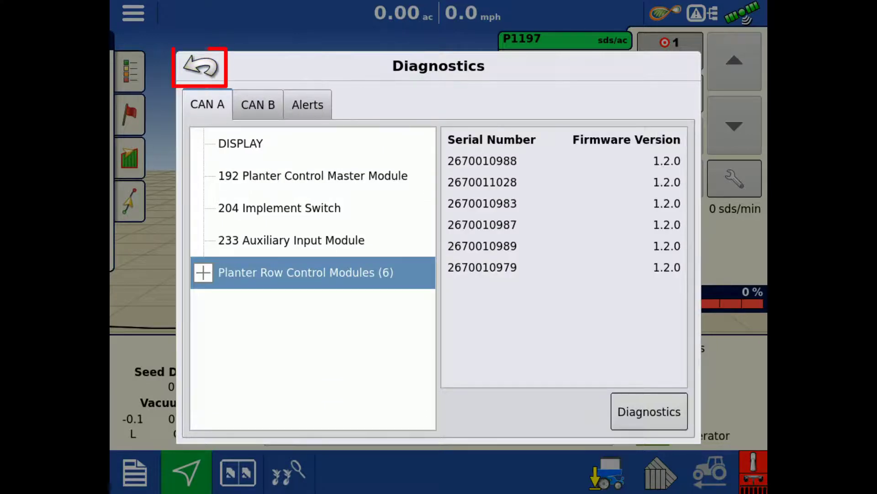
click(200, 66)
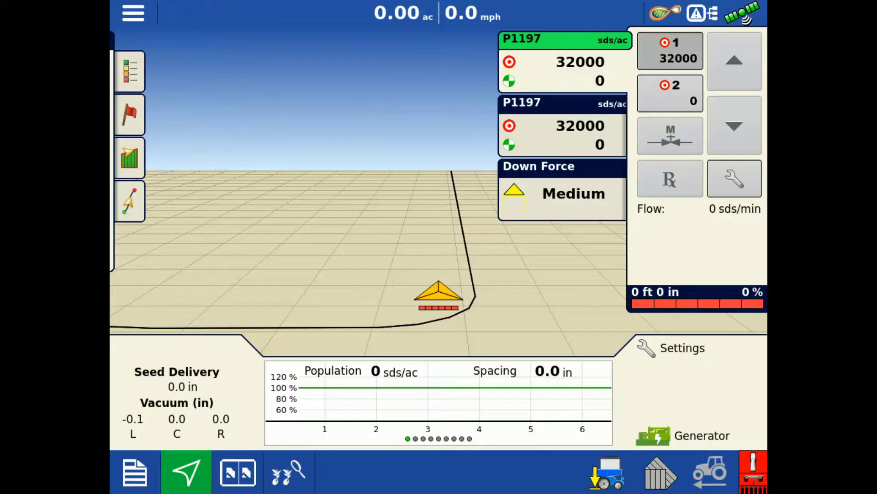